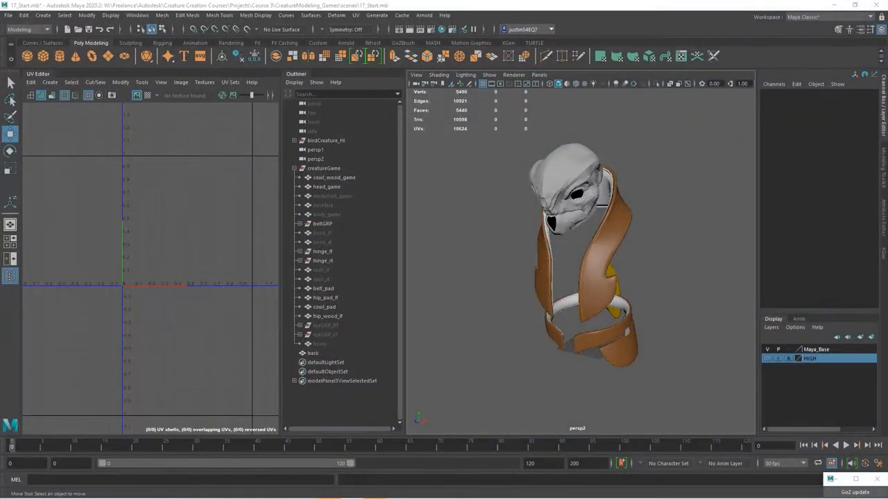
# Select head_game in the Outliner so its overlapping UVs show in the UV Editor
pyautogui.click(327, 186)
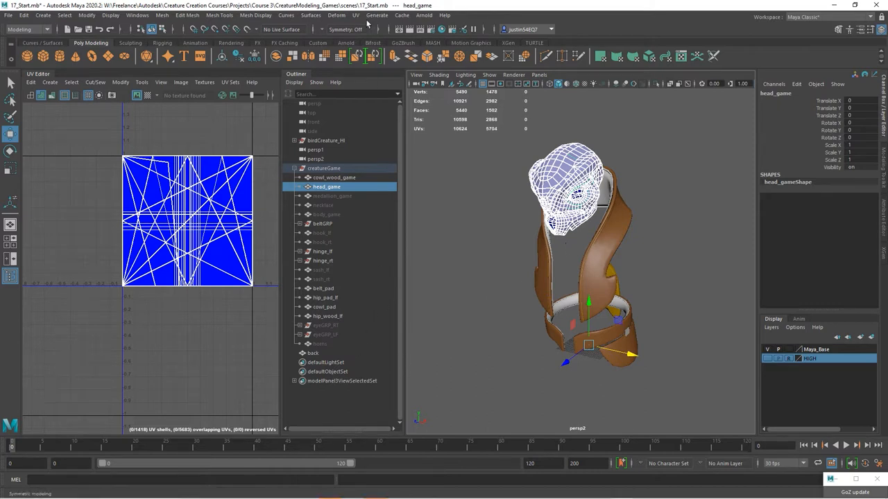
# Apply Automatic UV projection to the head, splitting its UVs into separate shells
pyautogui.click(355, 15)
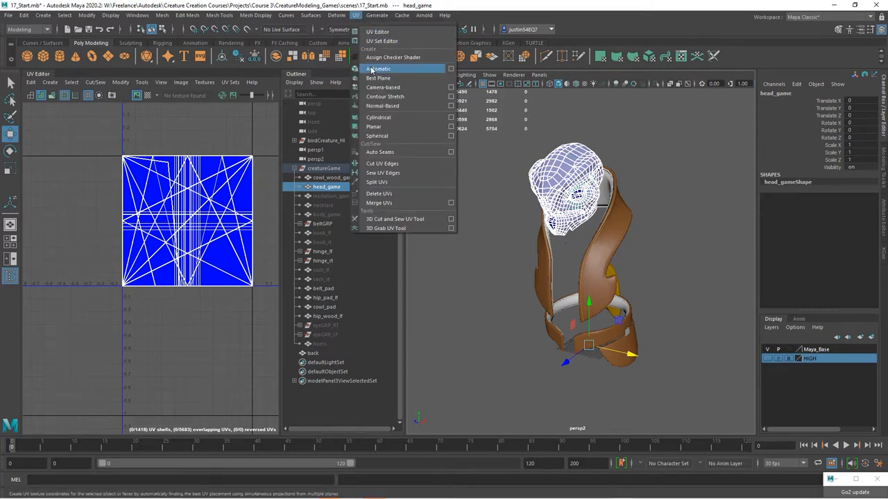
pyautogui.click(377, 68)
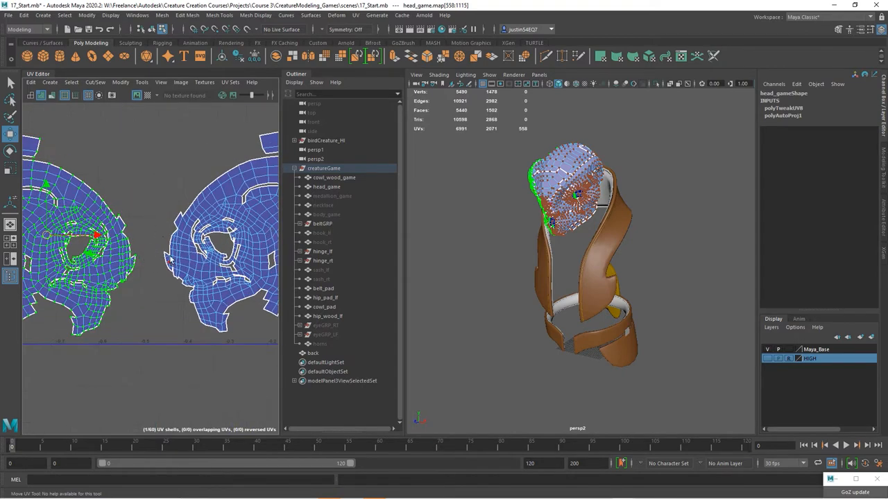
pyautogui.moveTo(558, 221)
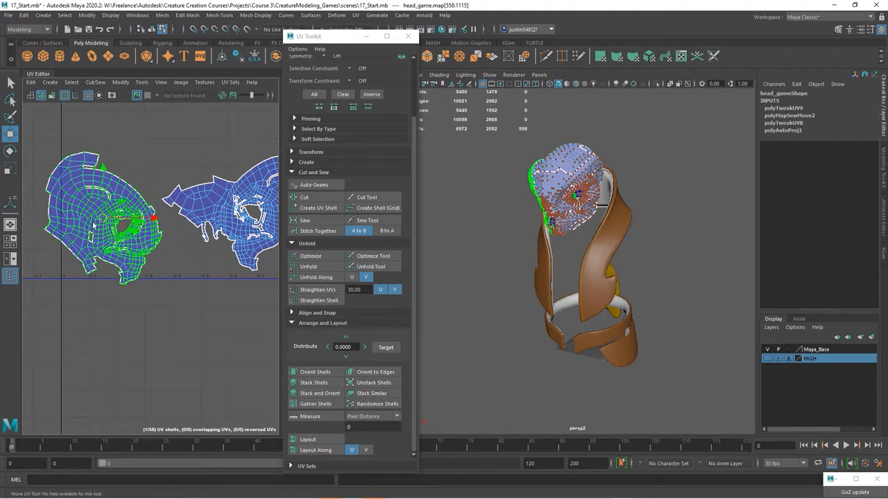
# Stitch two of the head's side shells together along their shared seam edge
pyautogui.click(319, 230)
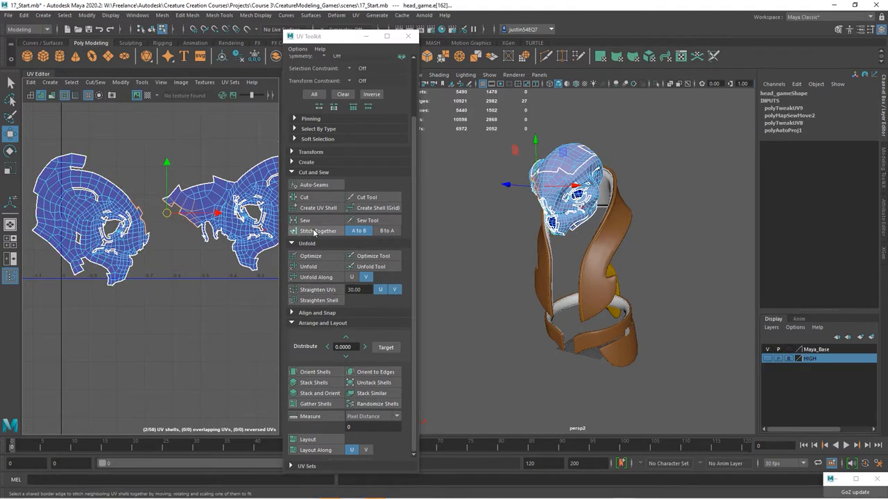
pyautogui.click(319, 230)
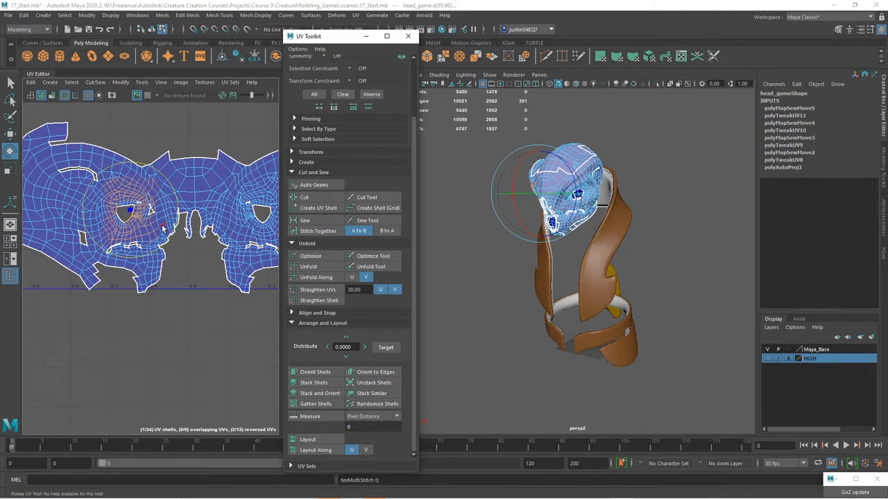
# Stitch and sew successive seam edges so the face pieces merge into one wide shell
pyautogui.click(317, 230)
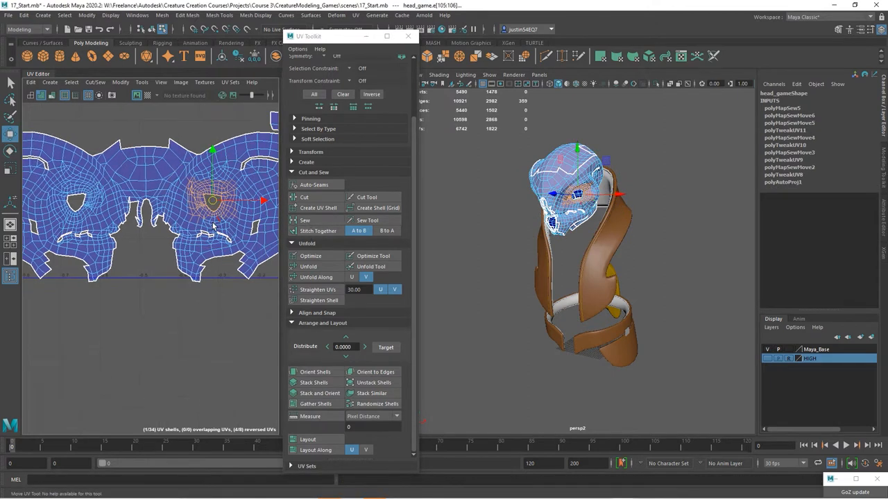
pyautogui.click(319, 231)
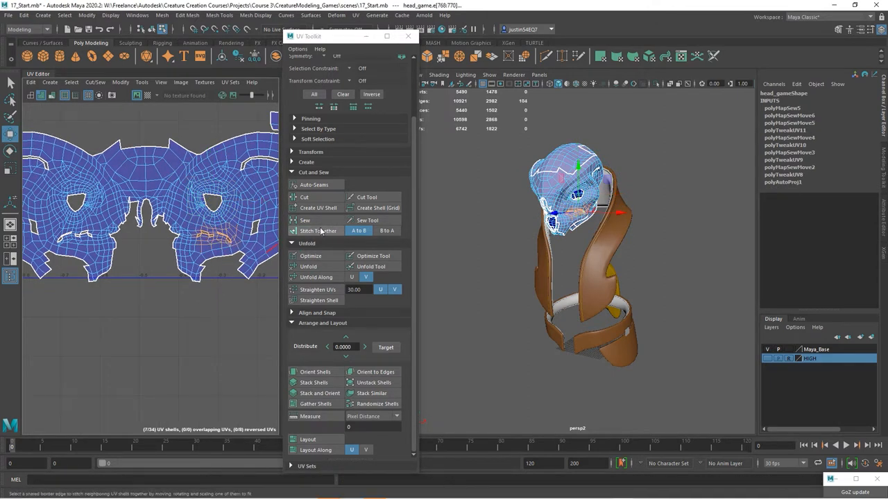
pyautogui.click(319, 230)
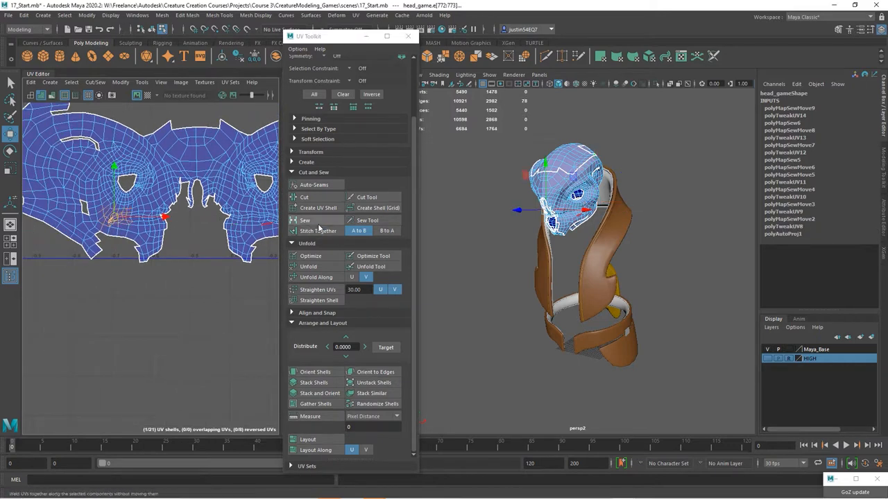
pyautogui.click(319, 230)
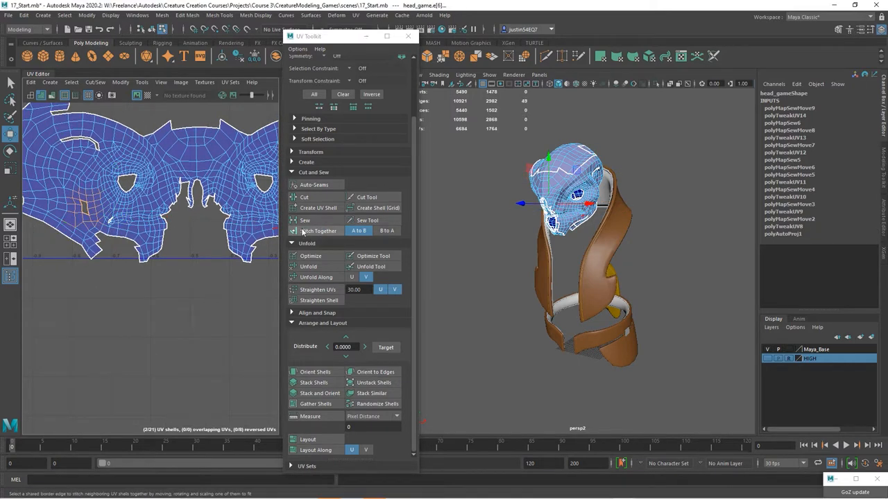
pyautogui.click(317, 230)
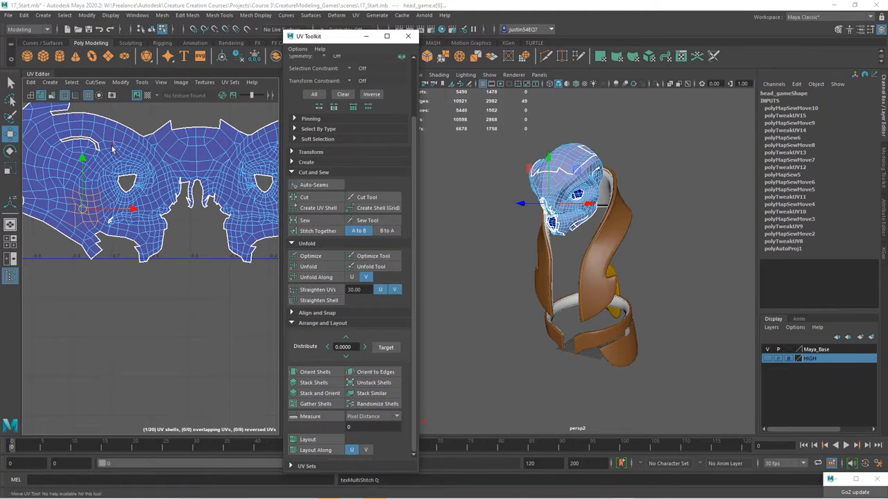
pyautogui.click(318, 230)
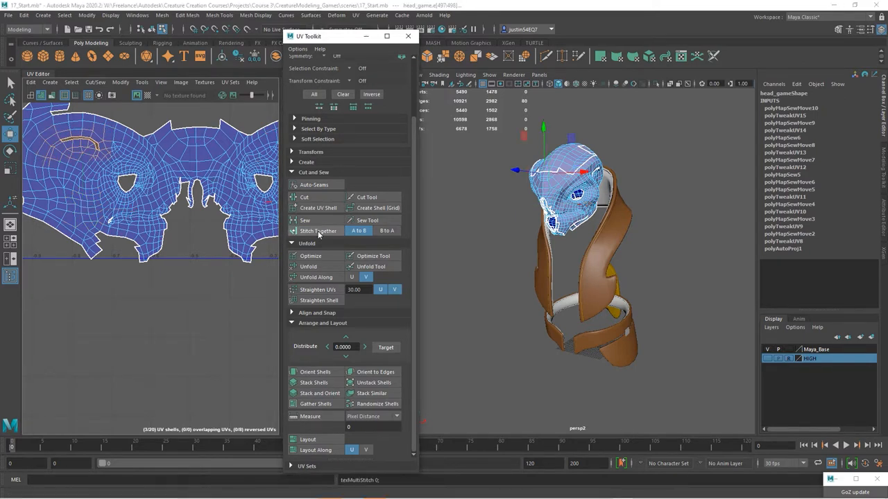
pyautogui.click(319, 231)
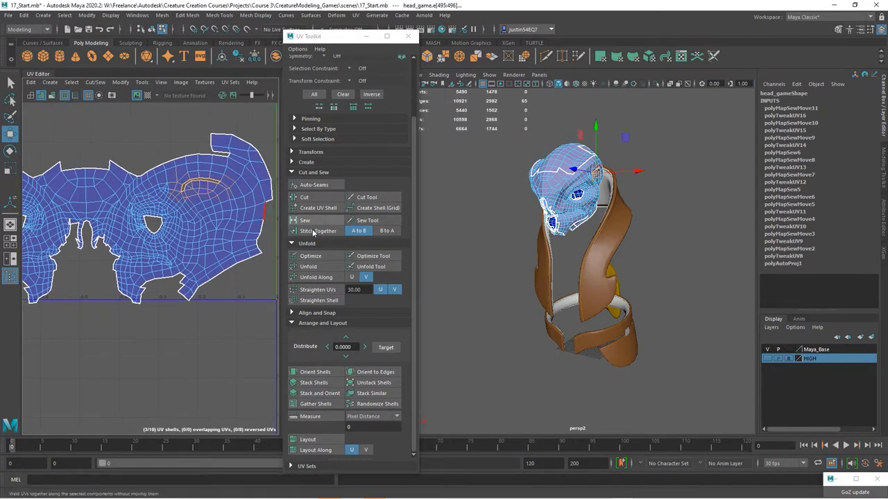
# Sew upper-head border edges so face, sides and crown form one large shell
pyautogui.click(317, 231)
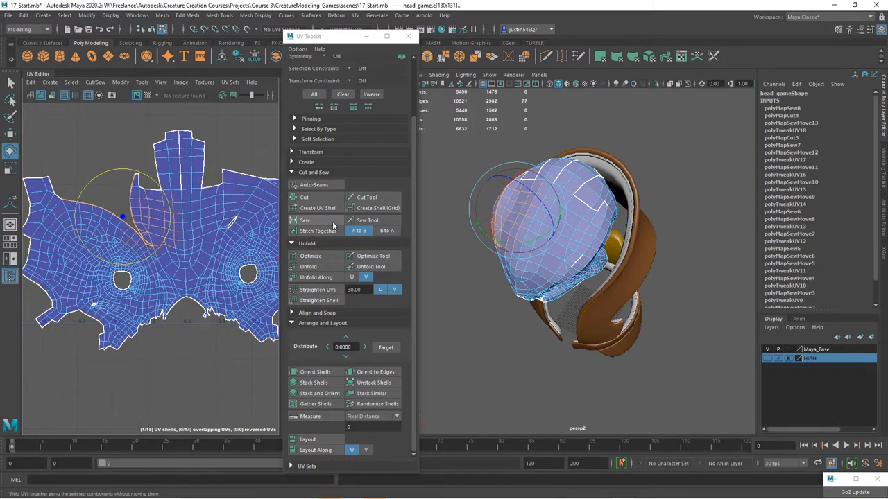
pyautogui.click(307, 266)
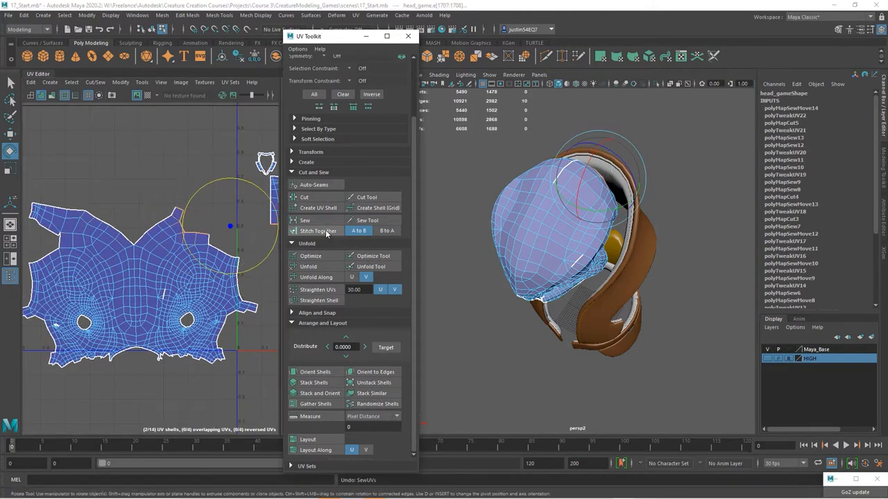
# Stitch a loose lower-head piece onto the main UV shell
pyautogui.click(318, 230)
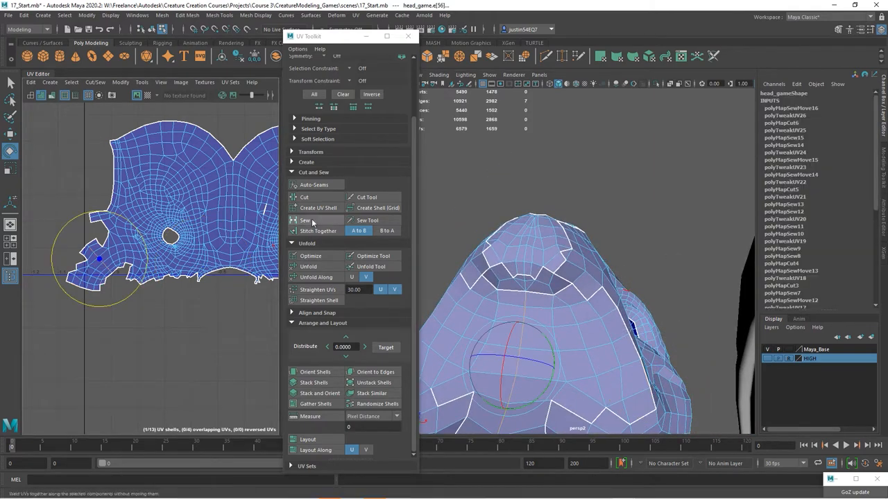
# Sew the small mouth and jaw UV piece into the main head shell
pyautogui.click(306, 219)
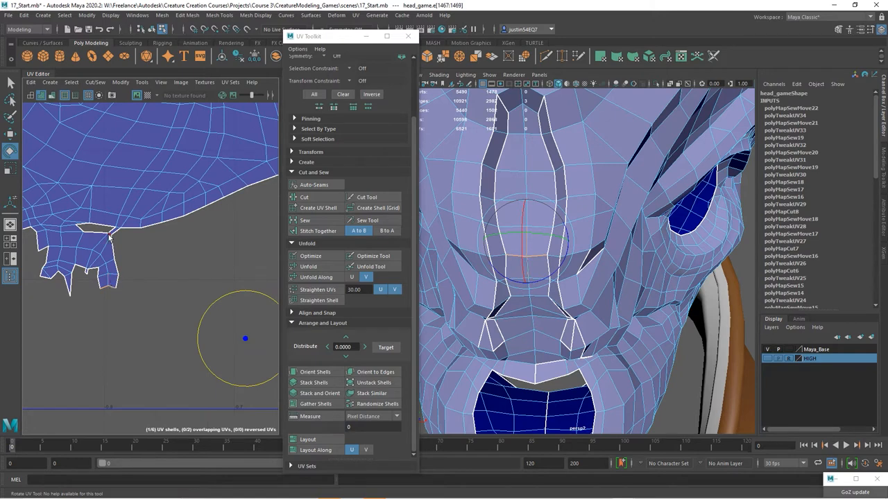
# Select all head UVs and unfold the shell to reduce distortion
pyautogui.click(318, 208)
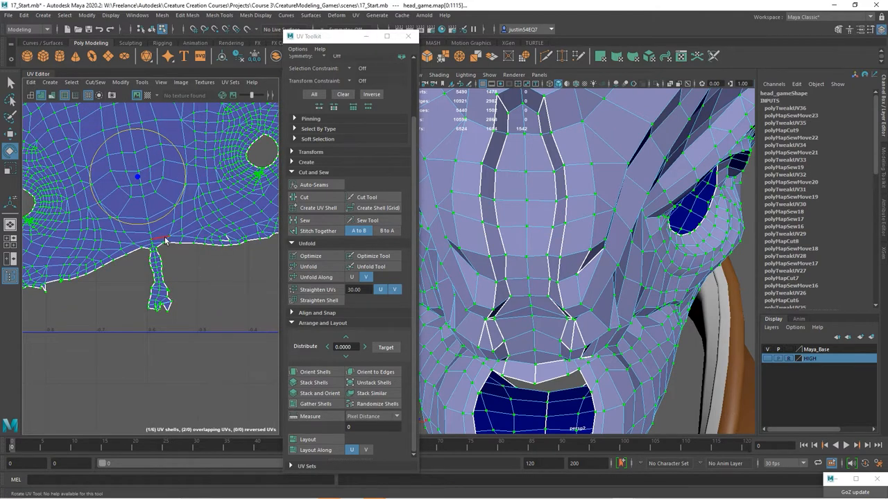
pyautogui.click(308, 266)
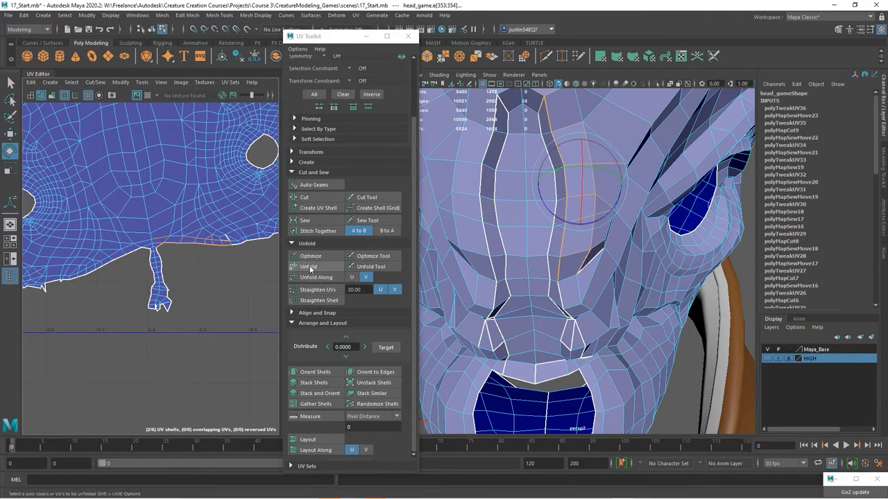
pyautogui.click(305, 219)
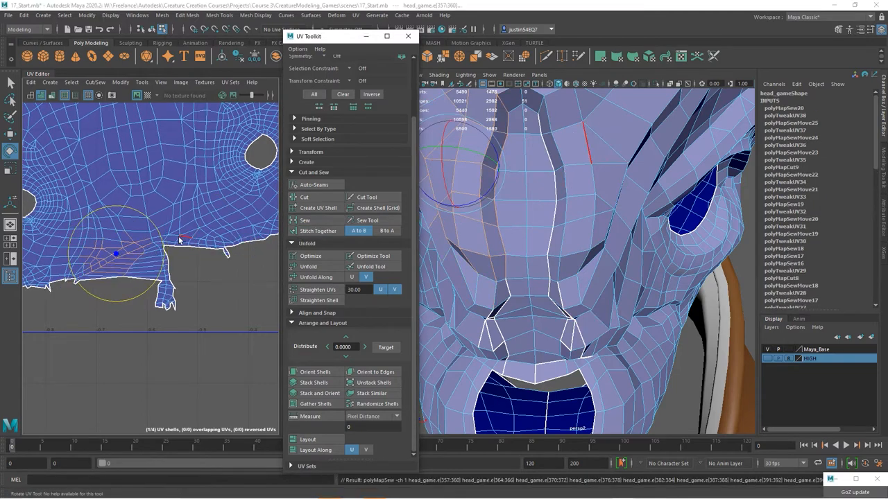
pyautogui.moveTo(117, 252); pyautogui.dragTo(194, 248)
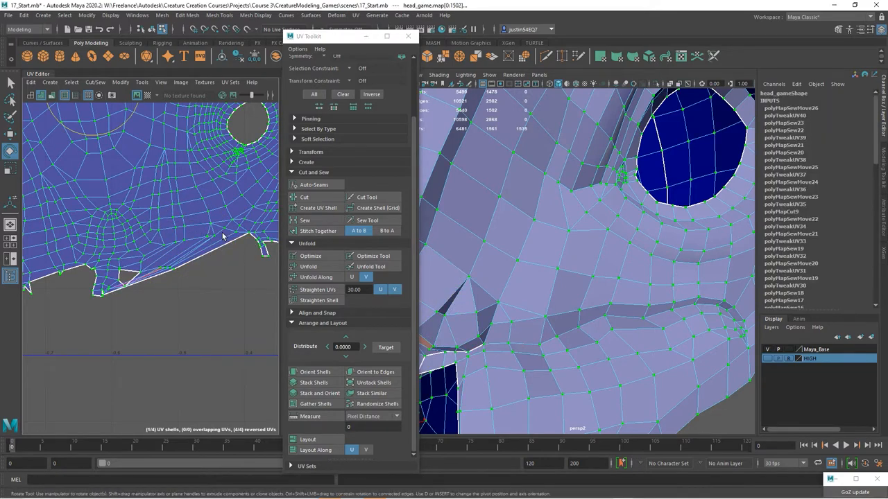
# Stitch and sew the split border edges along the jaw back into the shell
pyautogui.click(317, 230)
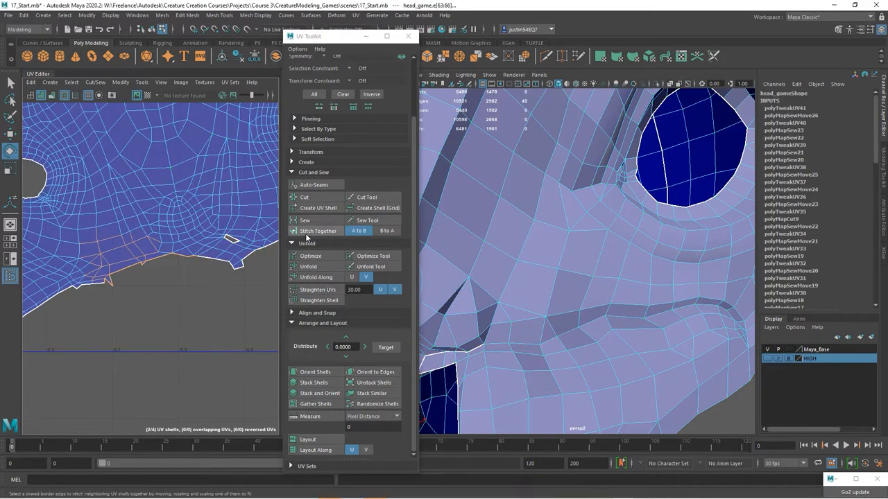
pyautogui.click(305, 221)
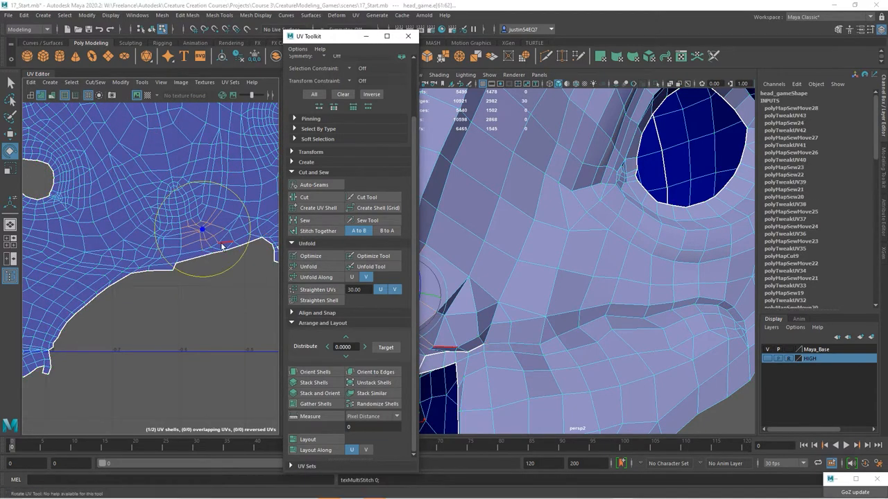
pyautogui.rightClick(186, 222)
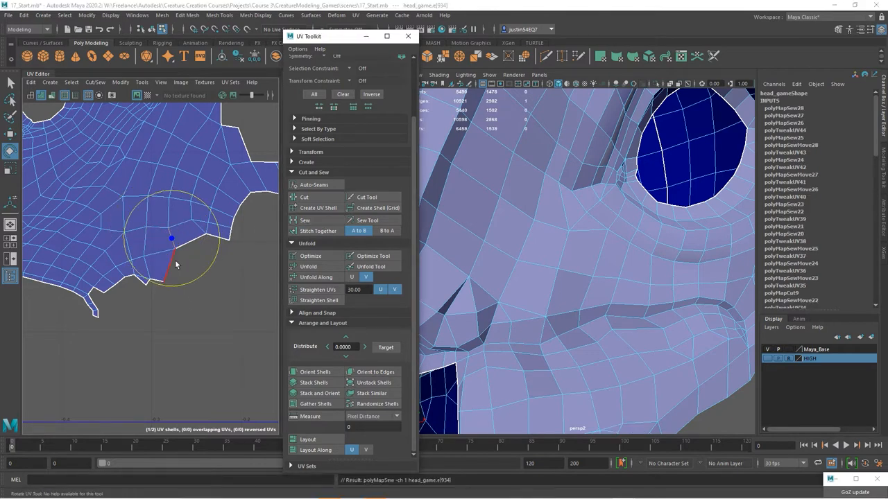
pyautogui.click(308, 267)
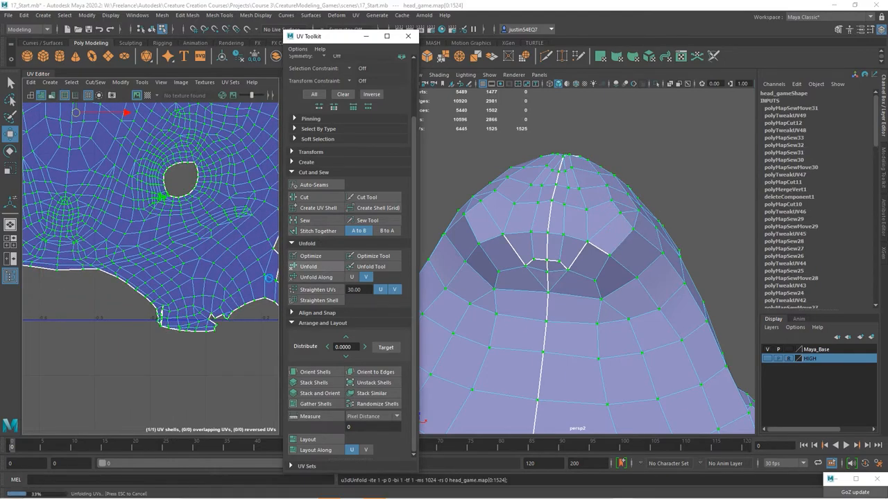
# Sew the cut edges at the crown so the head lies as one symmetrical shell
pyautogui.click(308, 266)
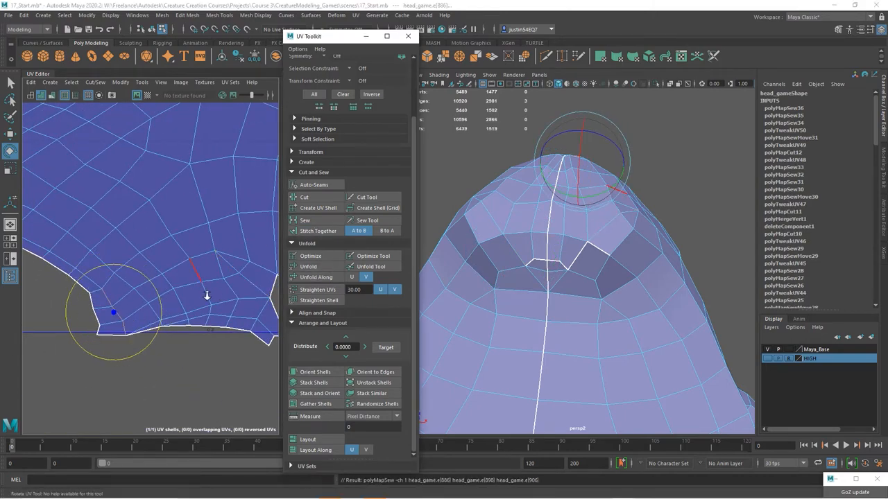
pyautogui.click(308, 266)
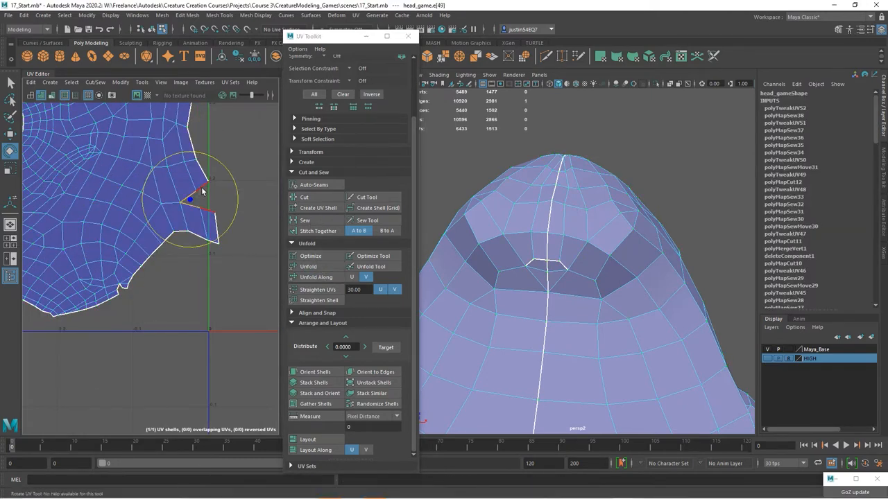
pyautogui.click(305, 219)
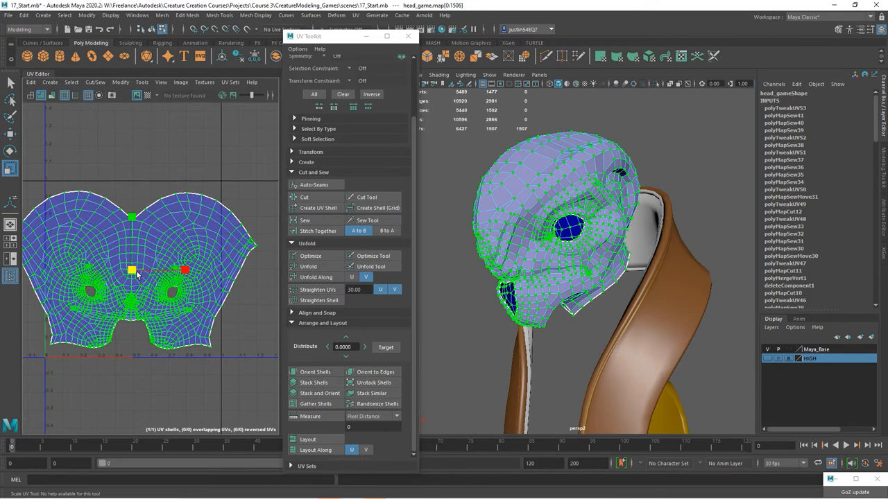
# Optimize and unfold the whole head shell, then begin transforming it to fill the tile
pyautogui.click(311, 255)
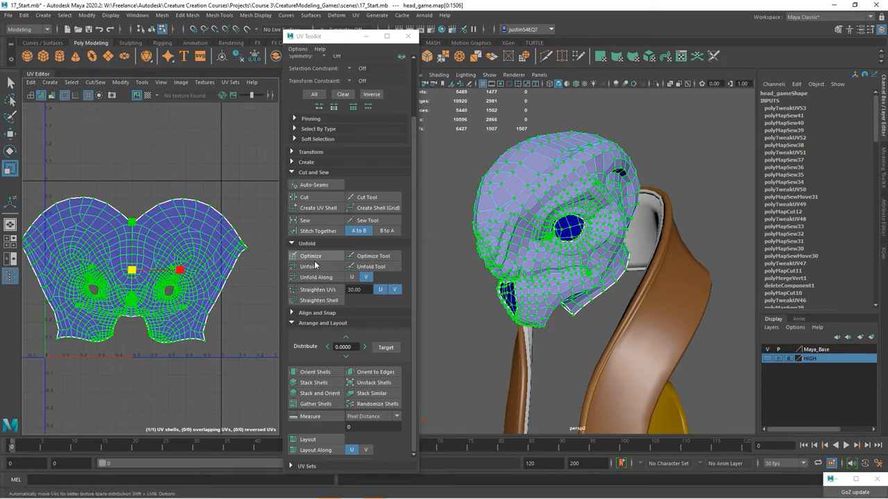
pyautogui.click(308, 266)
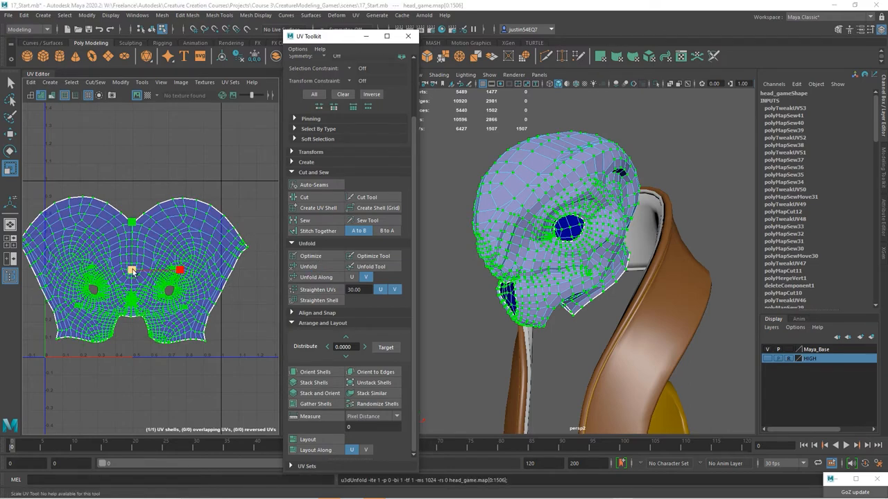
pyautogui.click(308, 267)
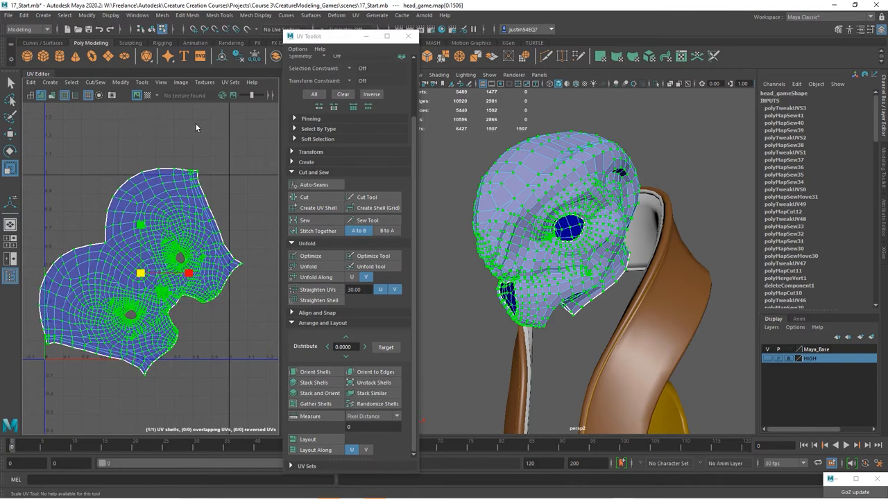
pyautogui.click(141, 82)
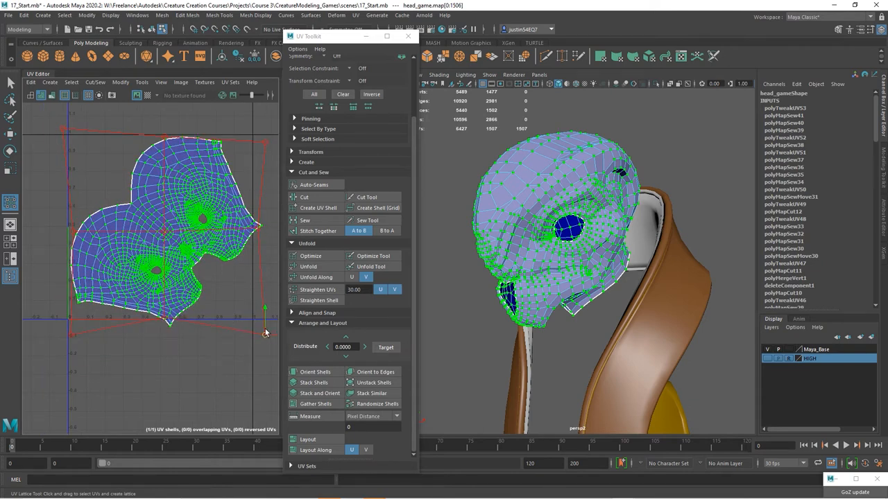
# Scale the head's UV shell into the 0–1 tile and rerun Unfold/Layout to refit it evenly
pyautogui.moveTo(266, 332); pyautogui.dragTo(262, 143)
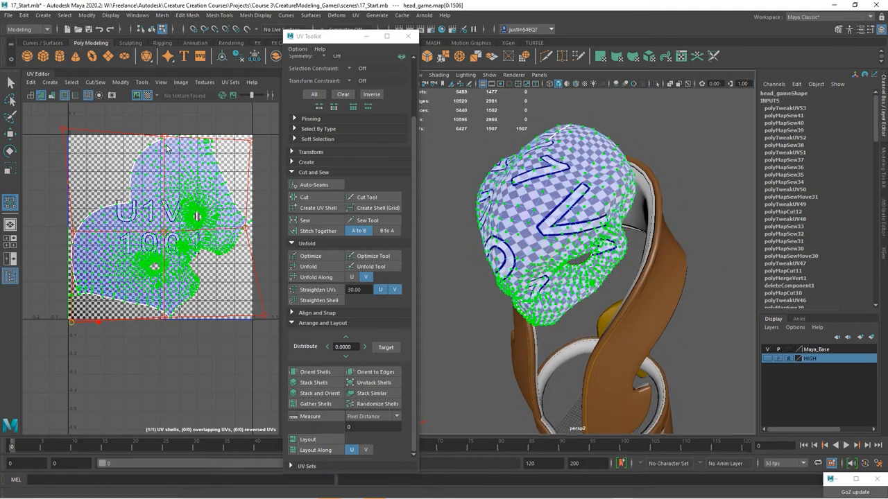
pyautogui.click(308, 266)
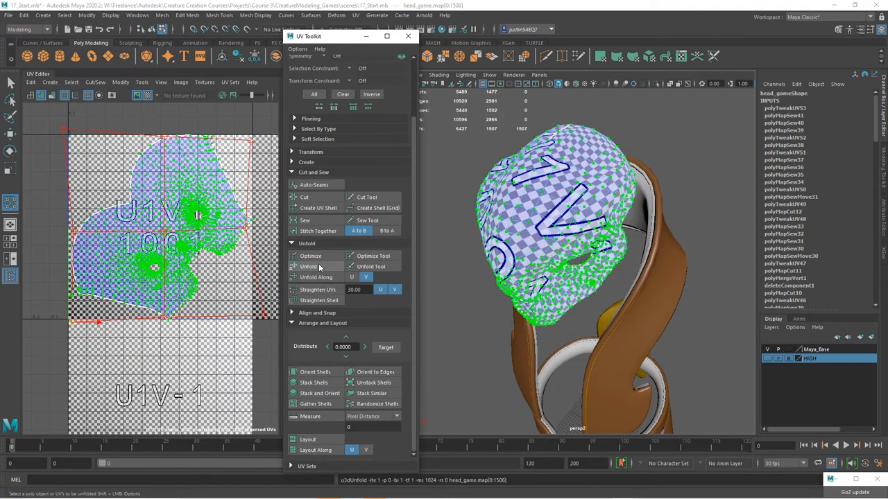
pyautogui.click(308, 266)
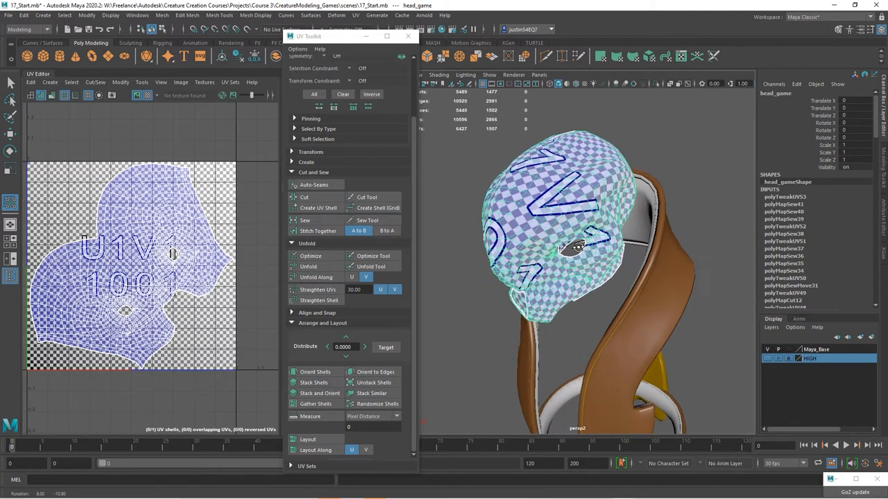
# Marquee-select the head's UV shell and switch off the Checker Map preview
pyautogui.moveTo(576, 250); pyautogui.dragTo(585, 261)
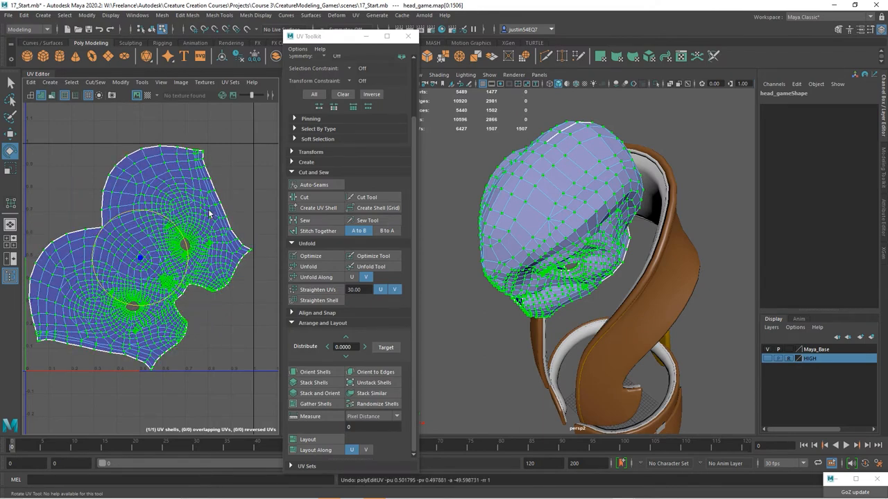
pyautogui.moveTo(205, 222)
pyautogui.write('HEA')
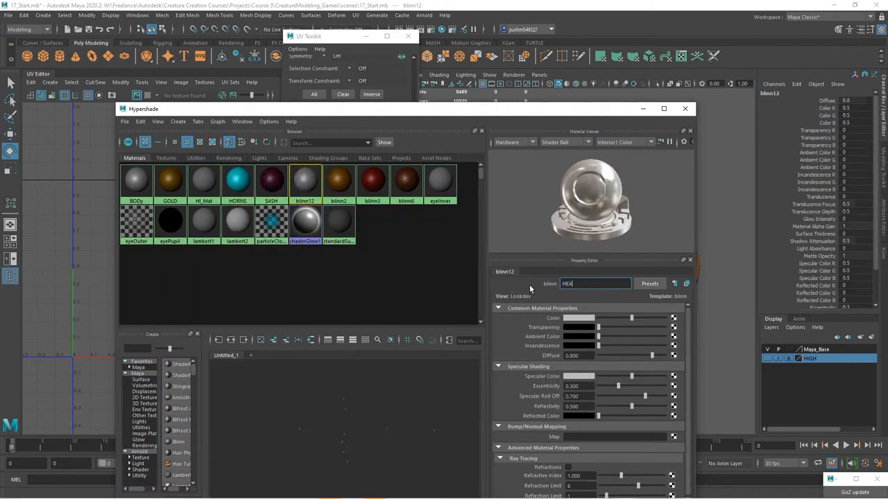
# Set the new Blinn's Color to blue and assign it to the head mesh
pyautogui.click(580, 317)
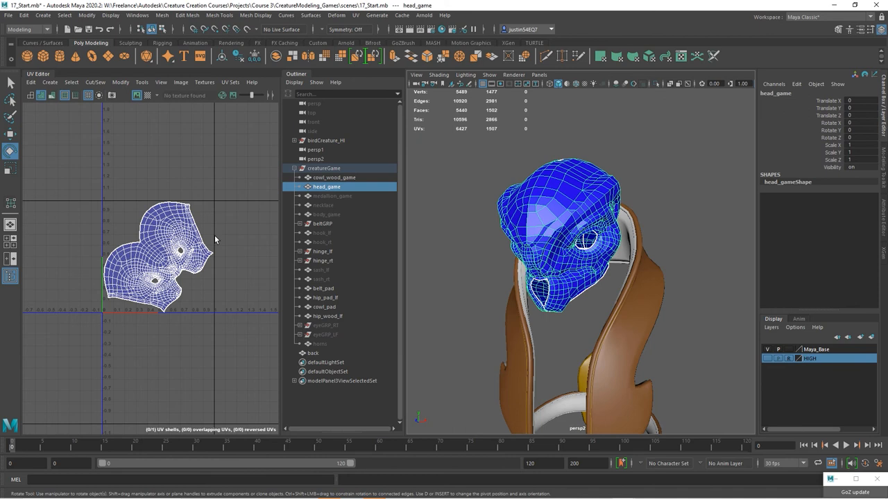
pyautogui.moveTo(505, 270)
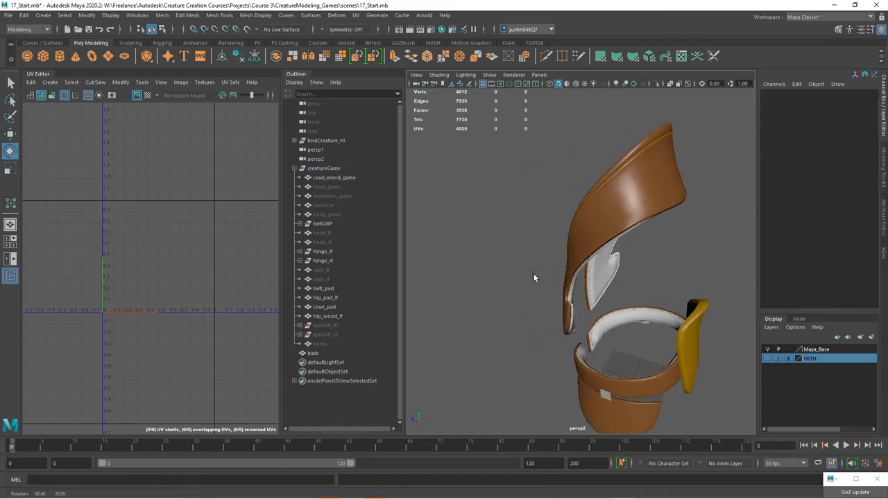
# Orbit the viewport around the remaining strap and collar pieces after hiding head_game
pyautogui.moveTo(534, 277); pyautogui.dragTo(640, 261)
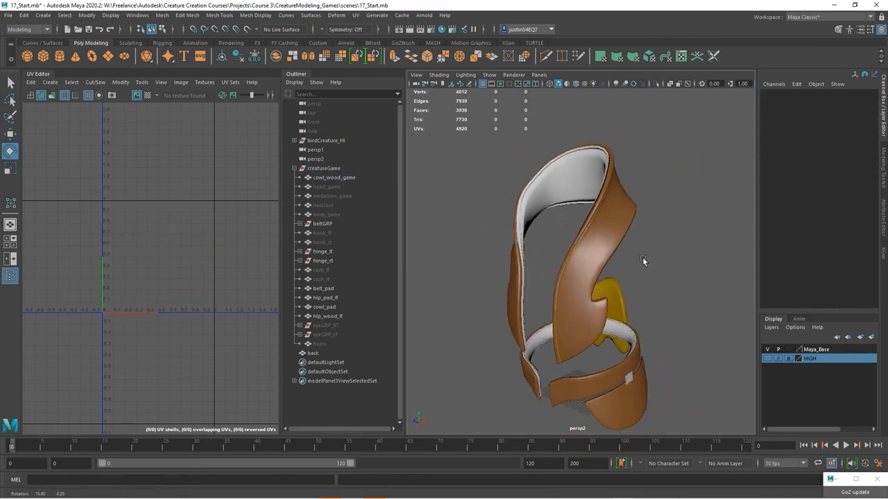